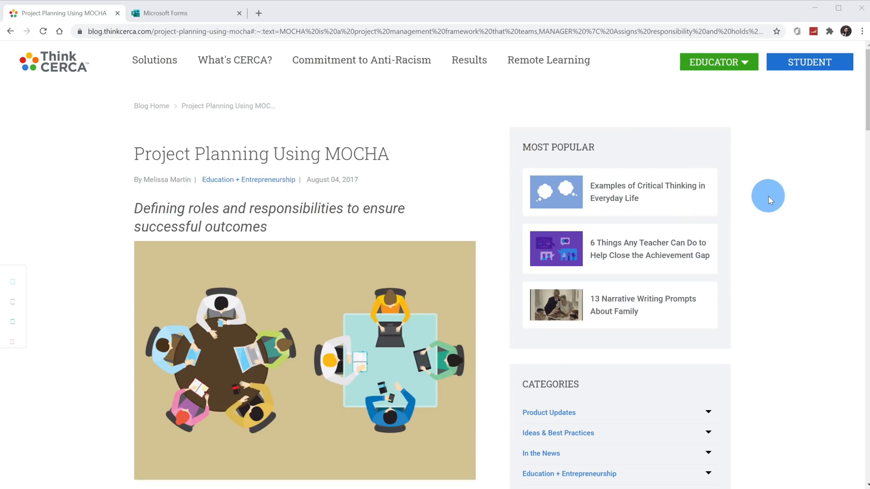
Step: Drag Milestone 3 into the Done bucket, then switch over to Outlook Mail
scroll(down, 3)
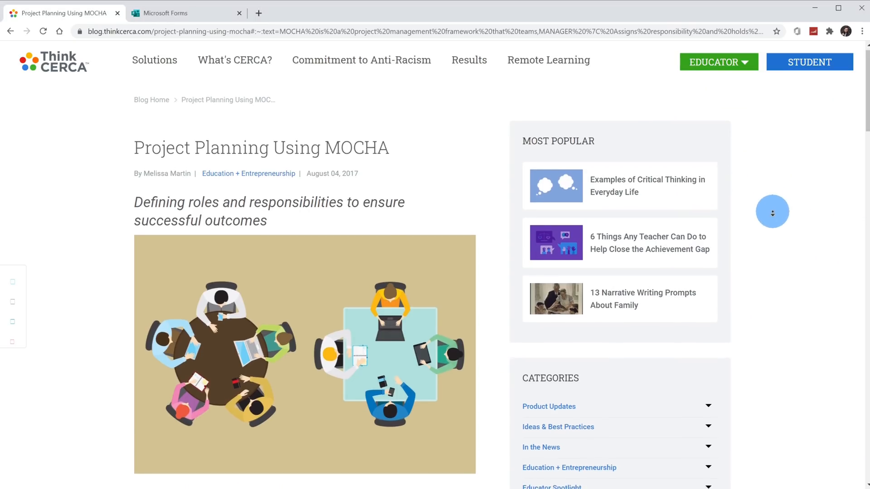
scroll(down, 3)
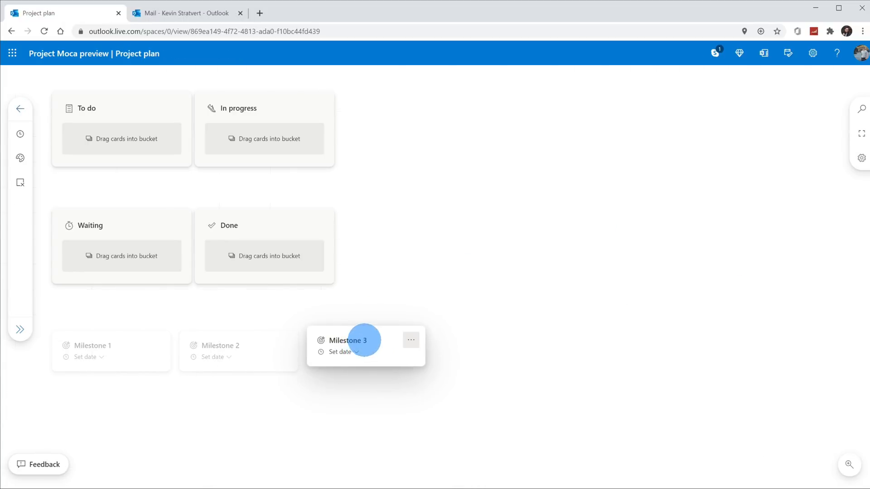
drag(364, 340, 264, 261)
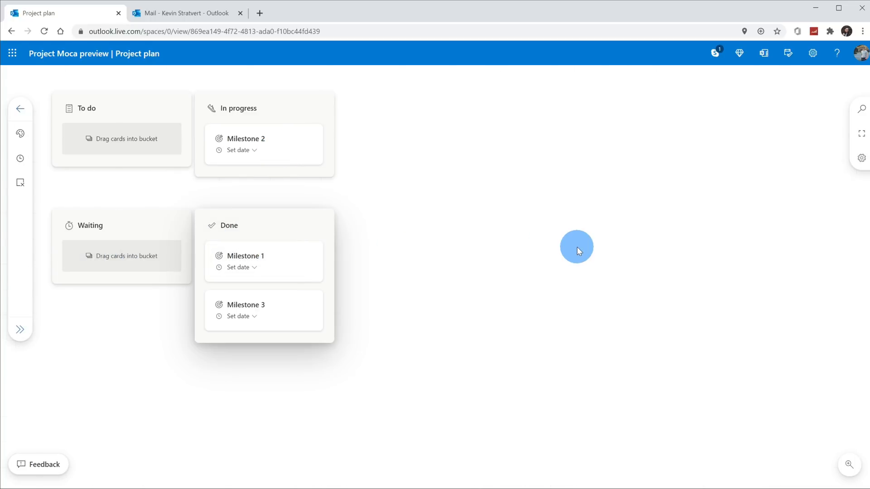
click(186, 12)
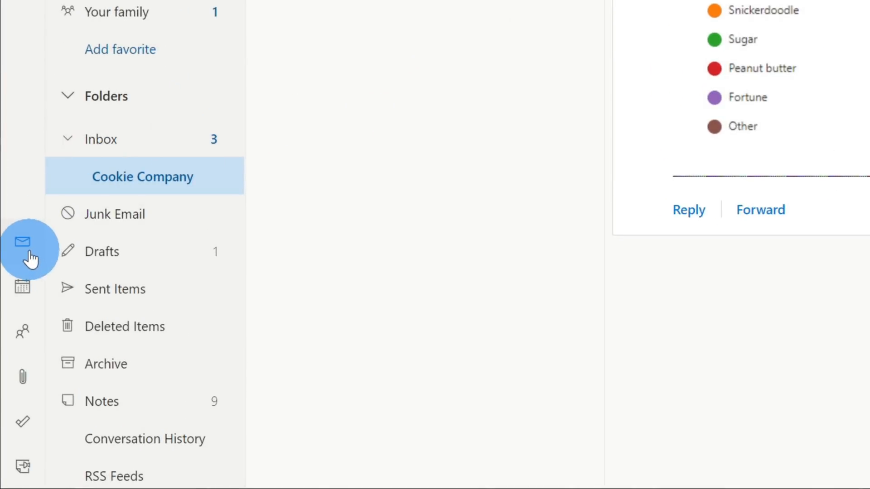
mouse_move(22, 241)
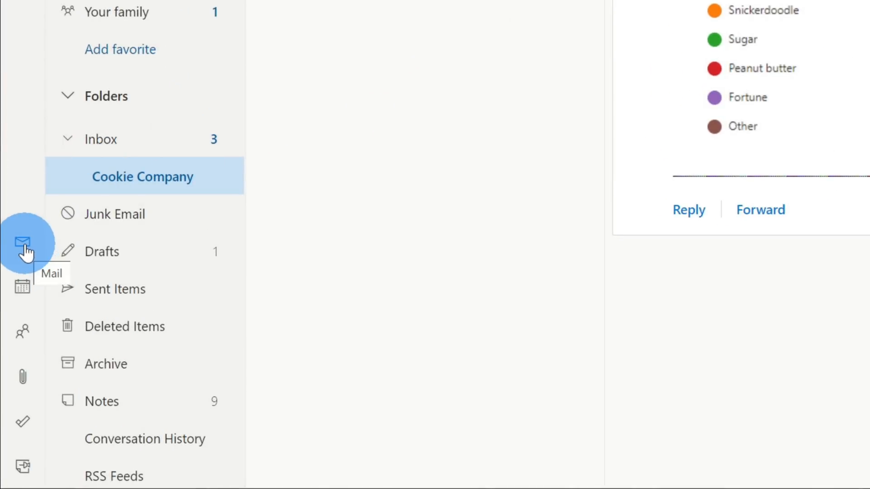
mouse_move(22, 330)
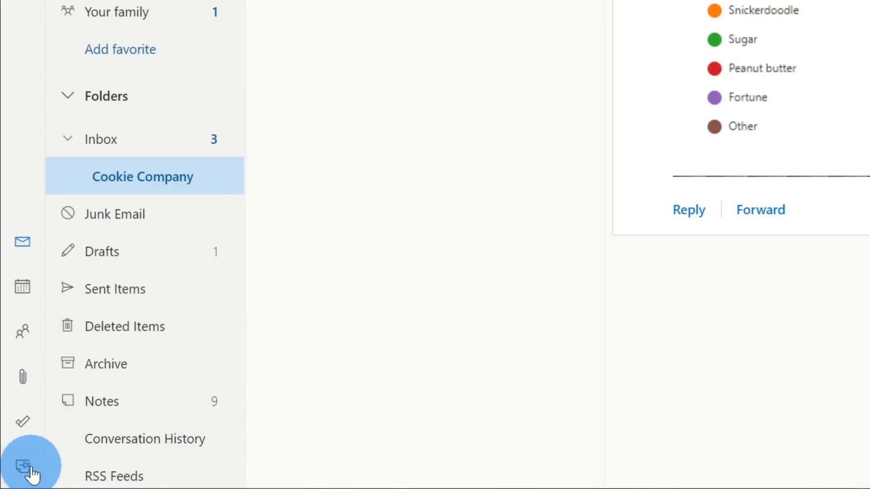
mouse_move(31, 463)
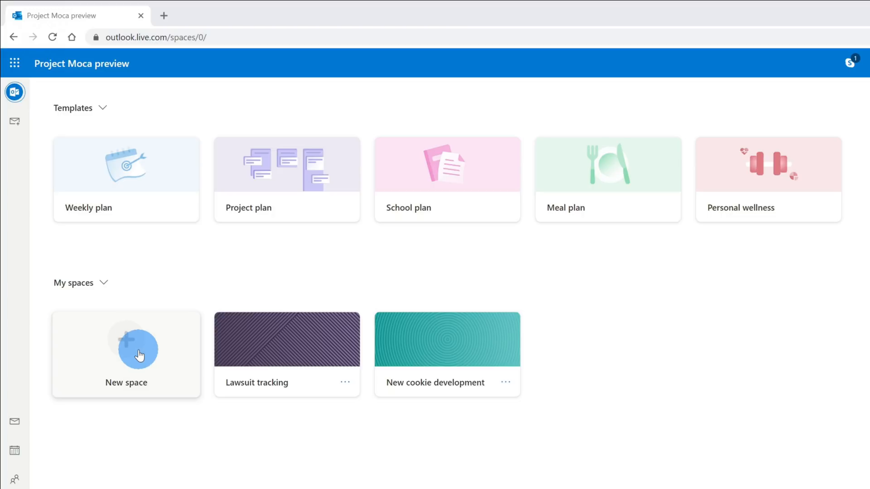
mouse_move(233, 348)
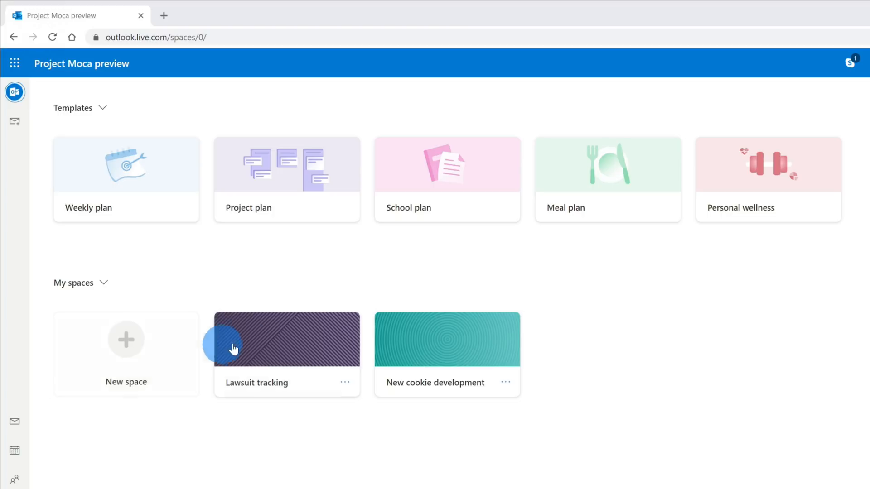
mouse_move(453, 349)
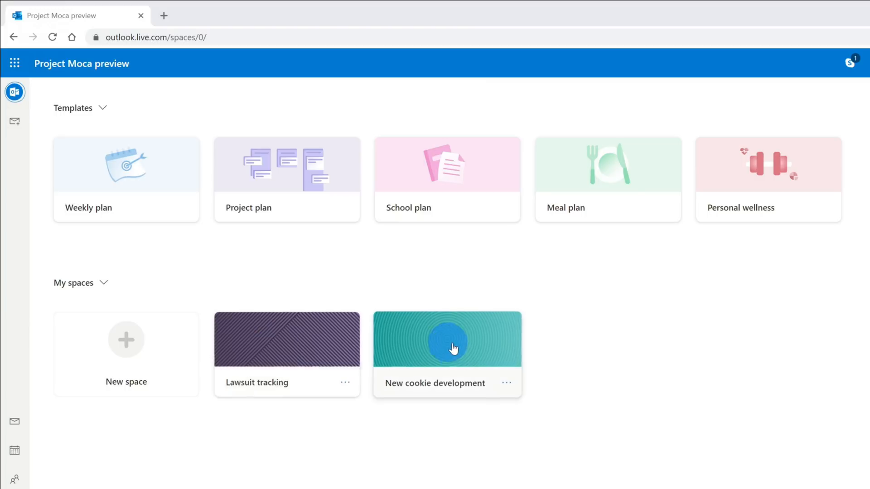
mouse_move(288, 344)
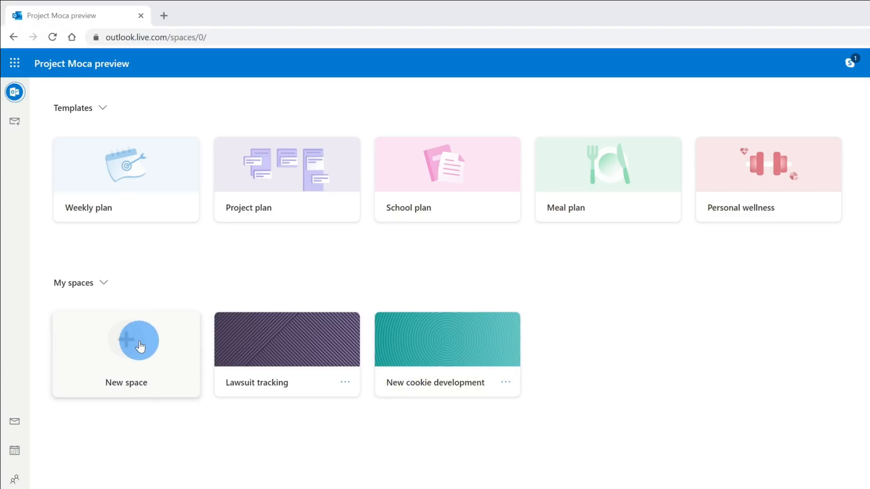
Step: Start a new space from the New space tile under My spaces
click(126, 347)
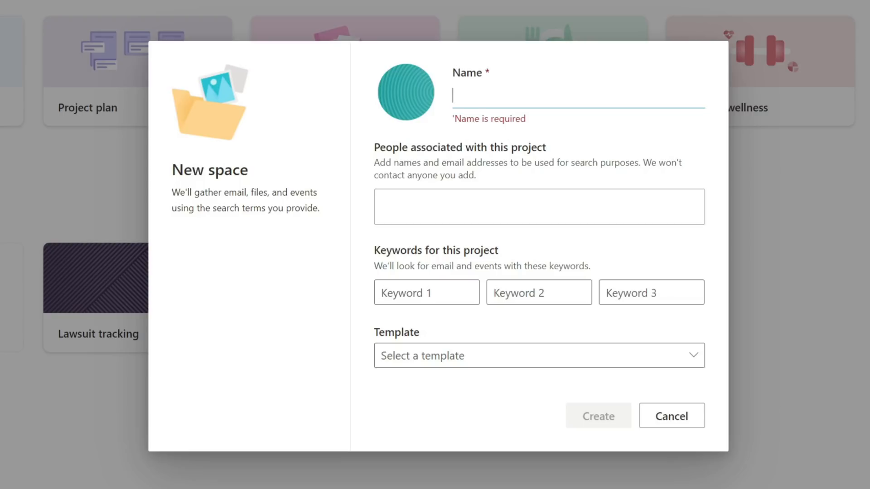
Step: Name the space 'KCC Customer Satisfaction Survey' and create it
text(KCC Customer Satisfaction Survey)
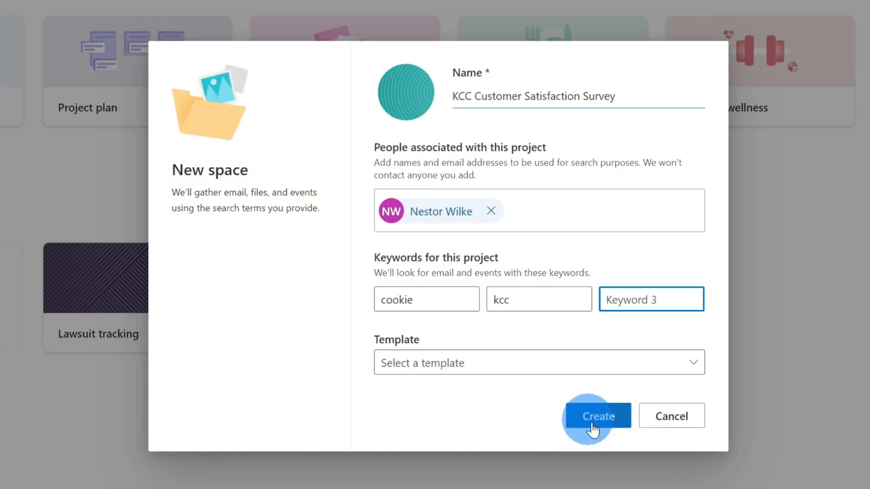
click(596, 416)
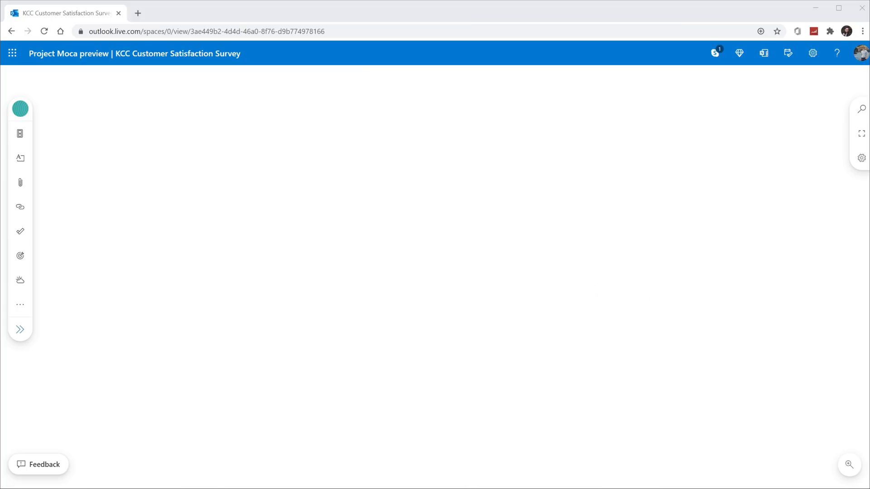
Step: Show recent related messages in the Activity pane and pick the Favorite cookie results email
click(700, 247)
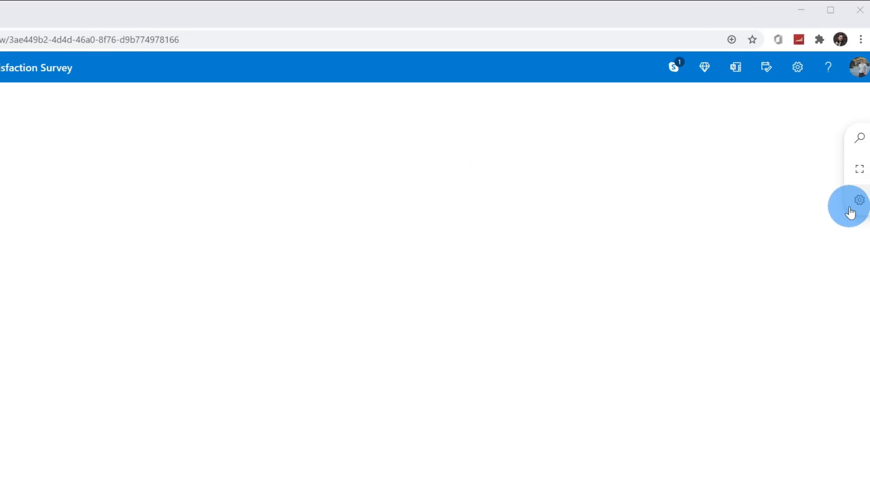
click(859, 206)
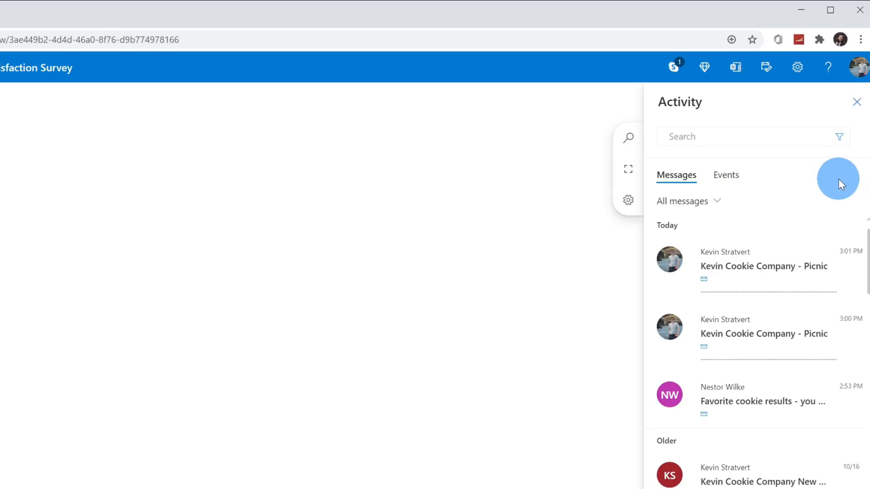
mouse_move(839, 194)
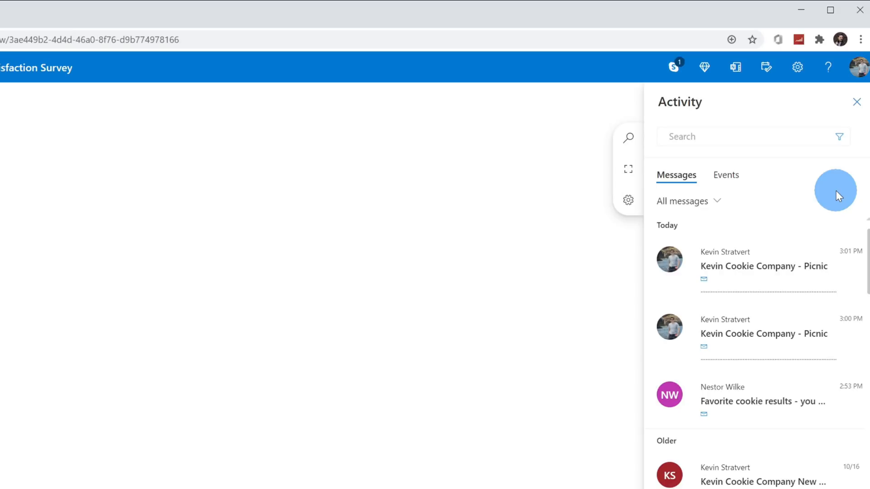
mouse_move(687, 201)
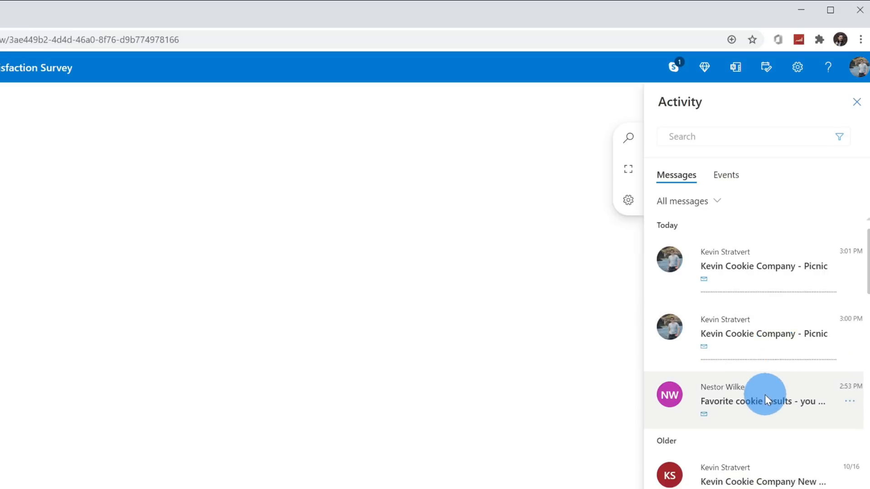
mouse_move(782, 410)
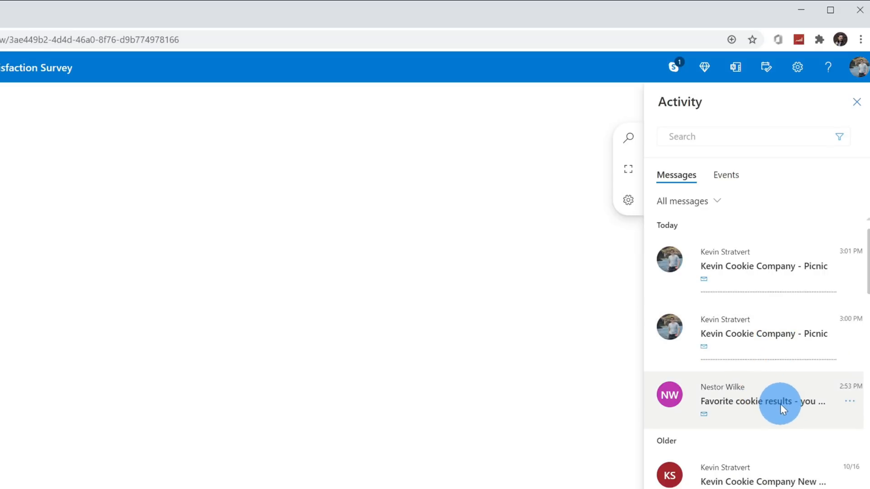
mouse_move(763, 401)
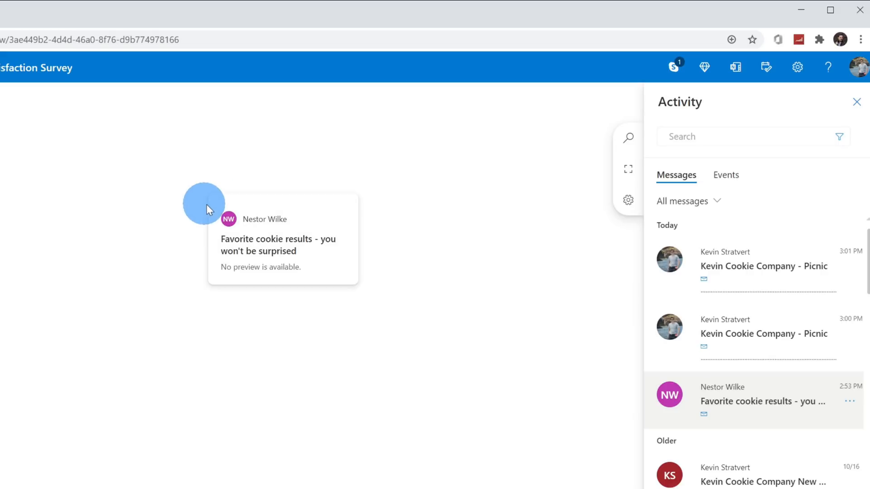
mouse_move(509, 239)
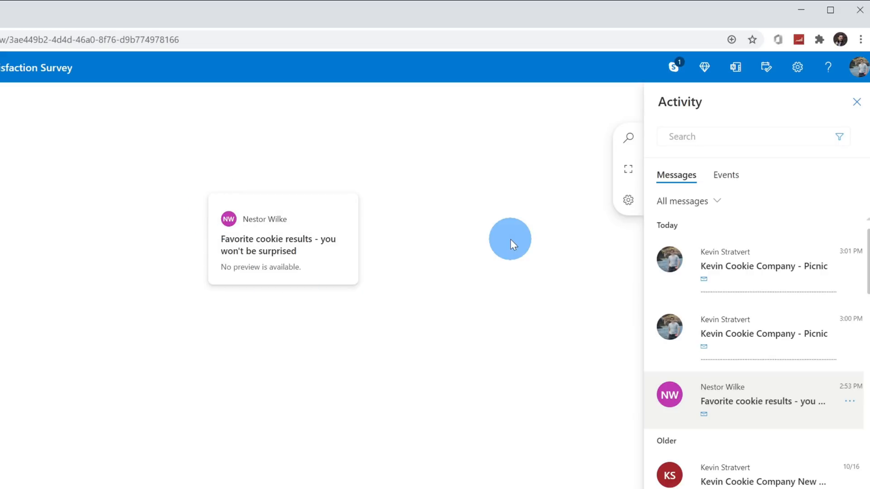
mouse_move(516, 241)
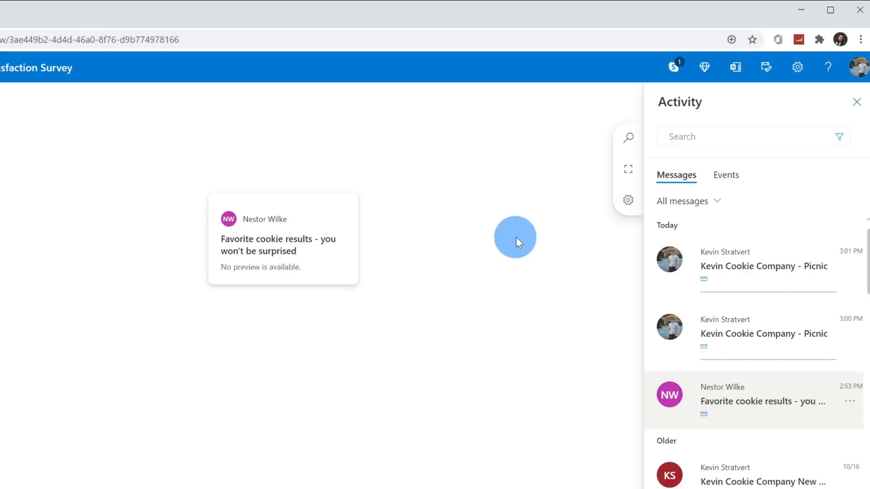
click(726, 175)
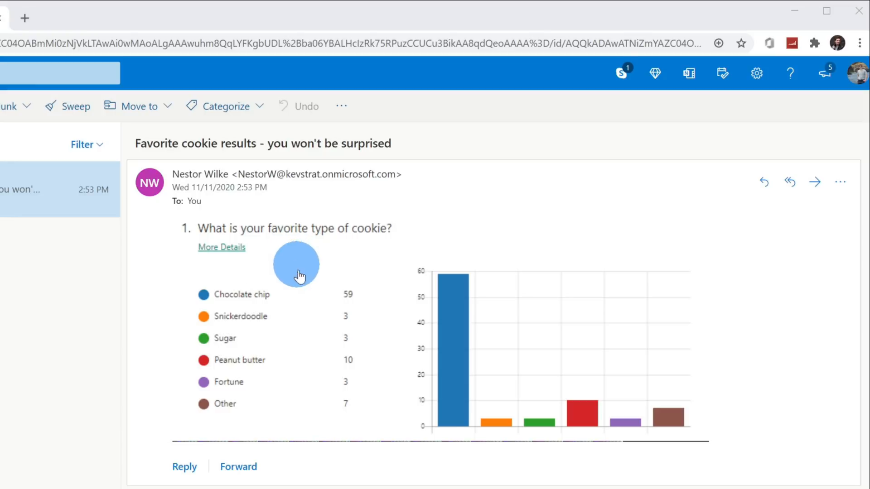
mouse_move(372, 307)
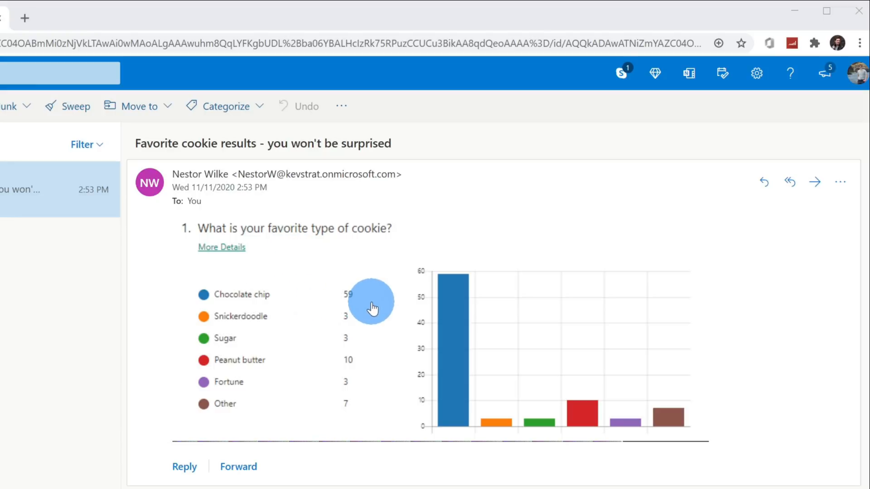
mouse_move(546, 402)
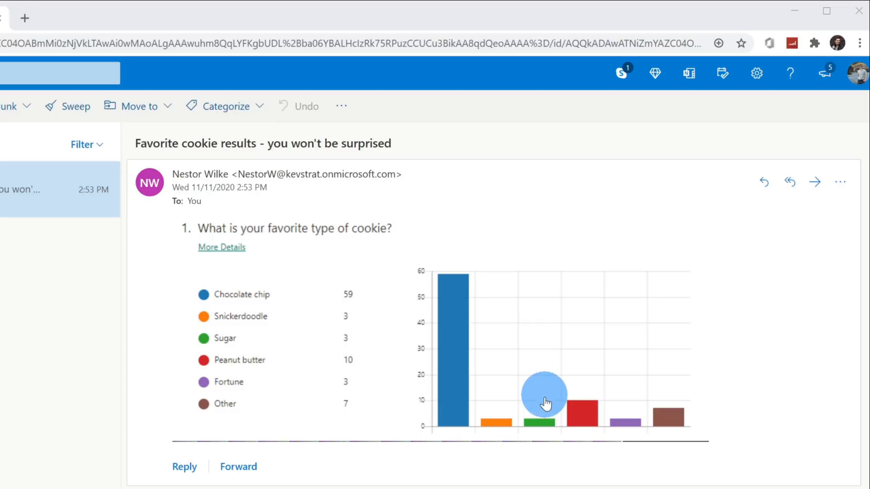
mouse_move(559, 449)
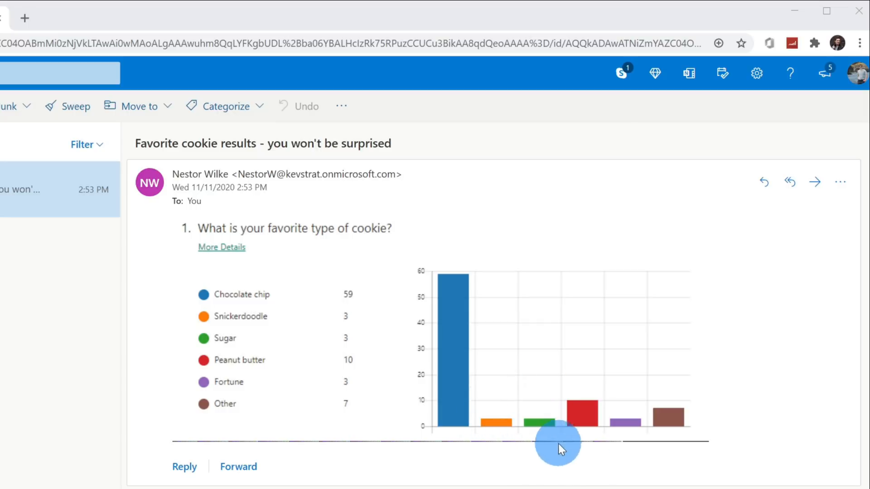
mouse_move(590, 449)
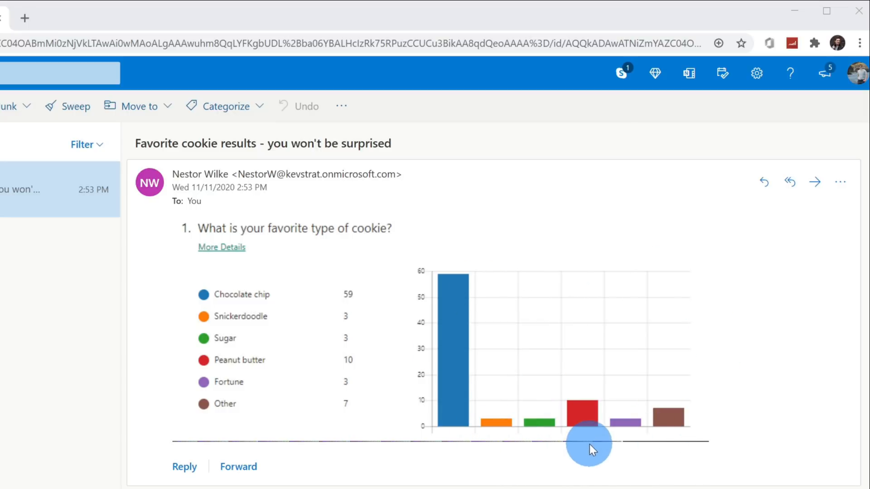
mouse_move(839, 183)
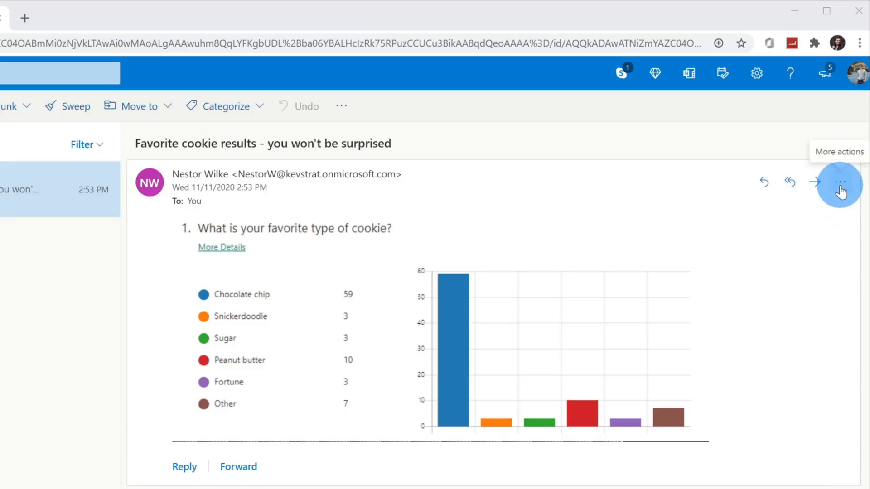
Step: Show the More actions list for the open Favorite cookie results email
click(840, 182)
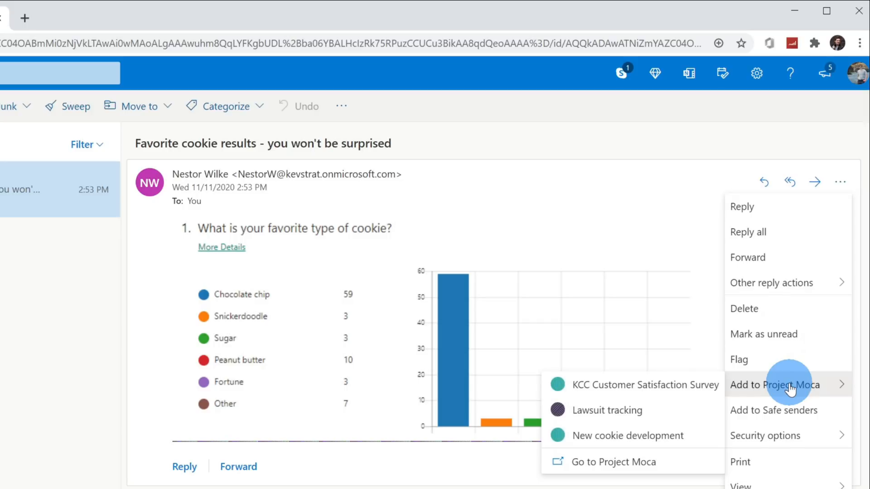
mouse_move(661, 436)
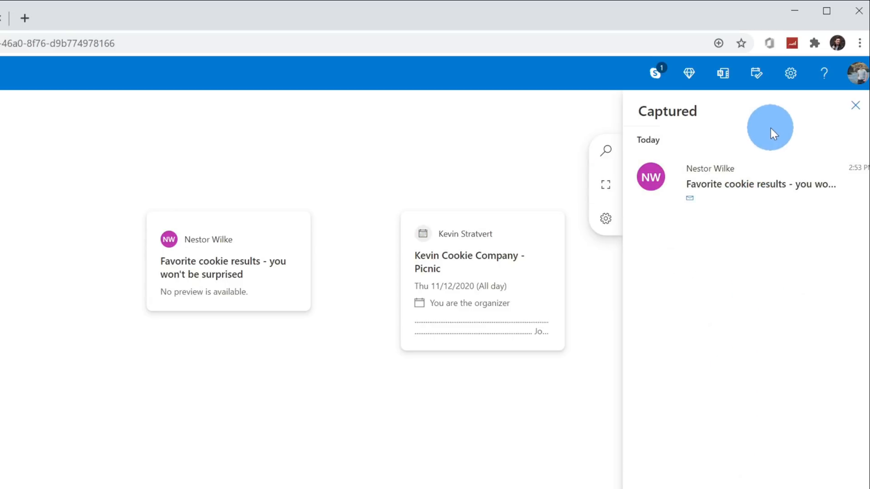
mouse_move(769, 173)
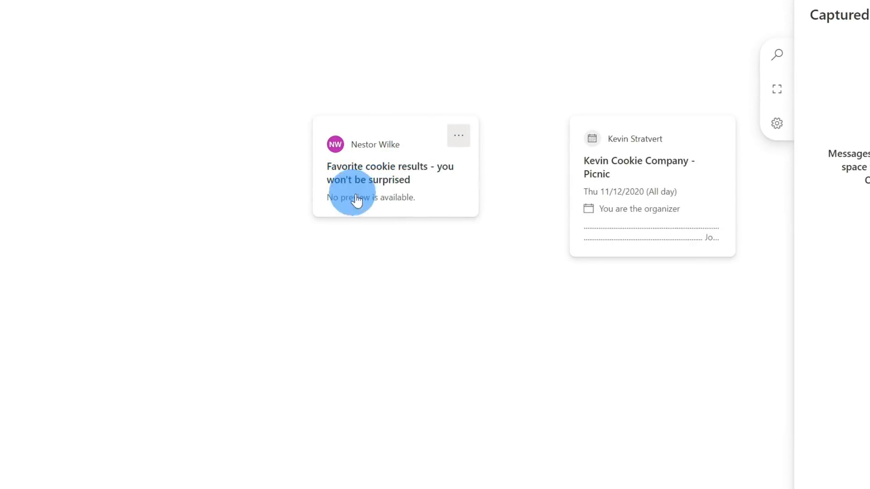
Step: Pop the Favorite cookie results email into its own window and pick out its chart
click(458, 135)
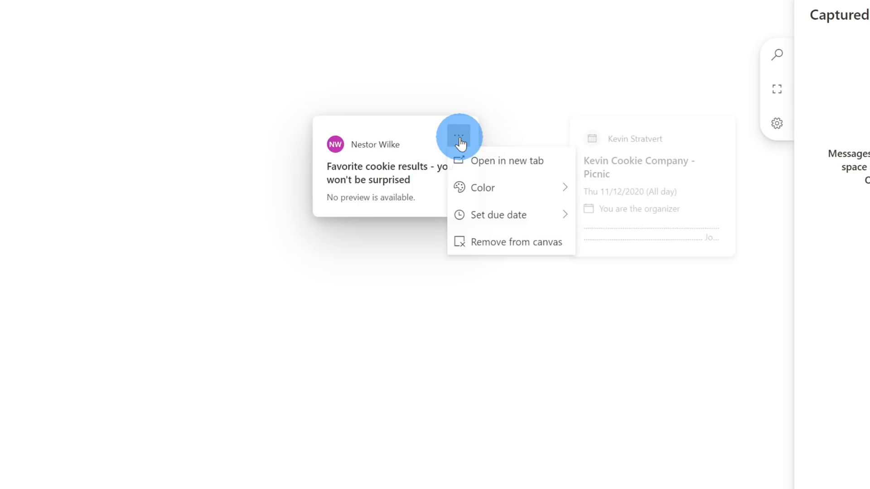
mouse_move(488, 161)
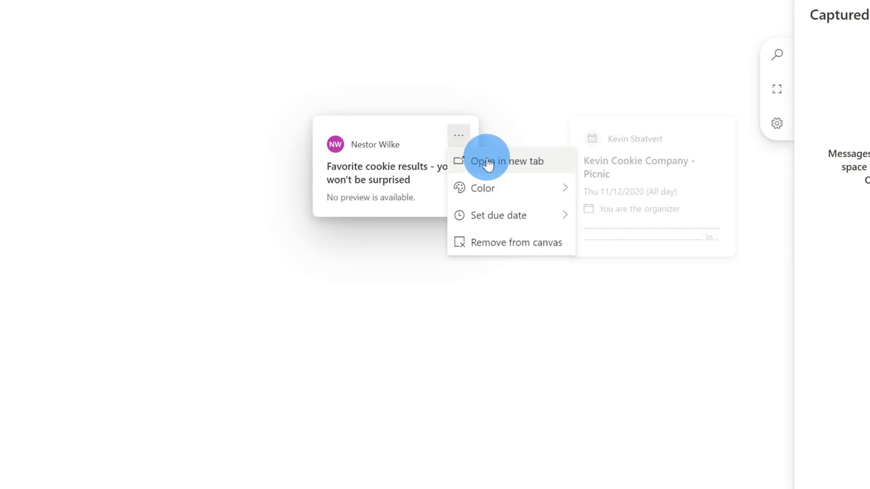
click(505, 161)
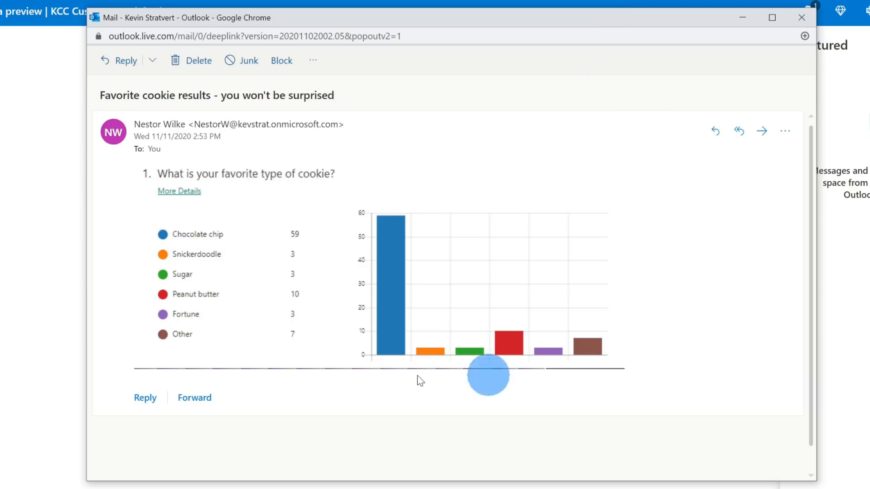
mouse_move(280, 355)
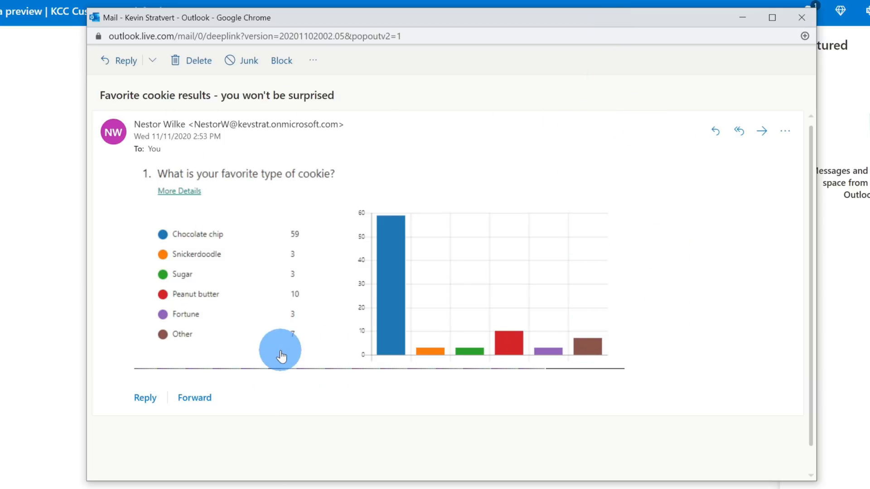
mouse_move(358, 233)
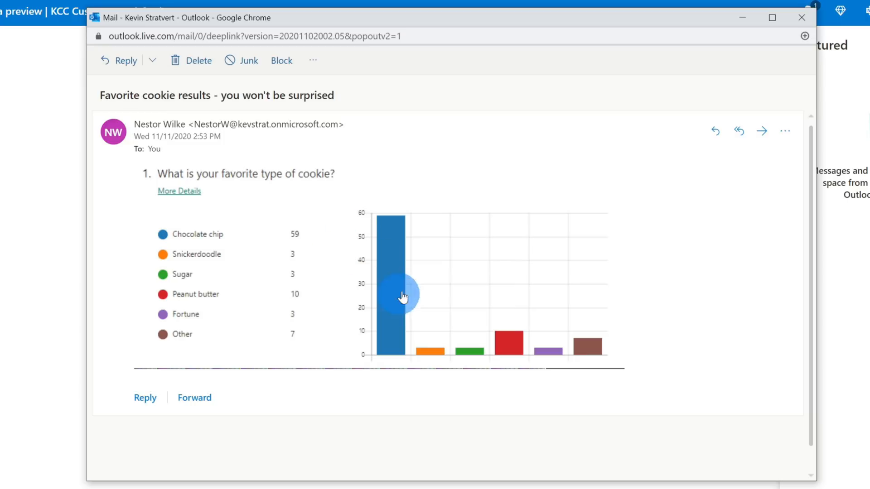
click(802, 18)
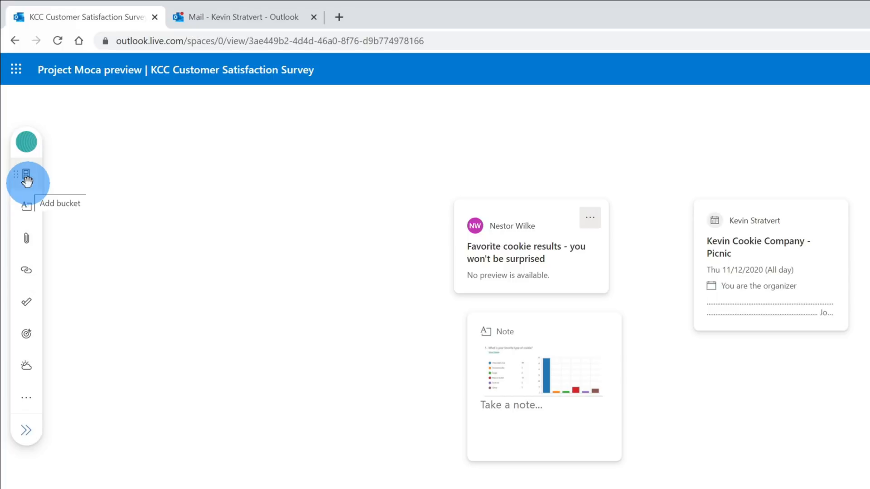
mouse_move(26, 270)
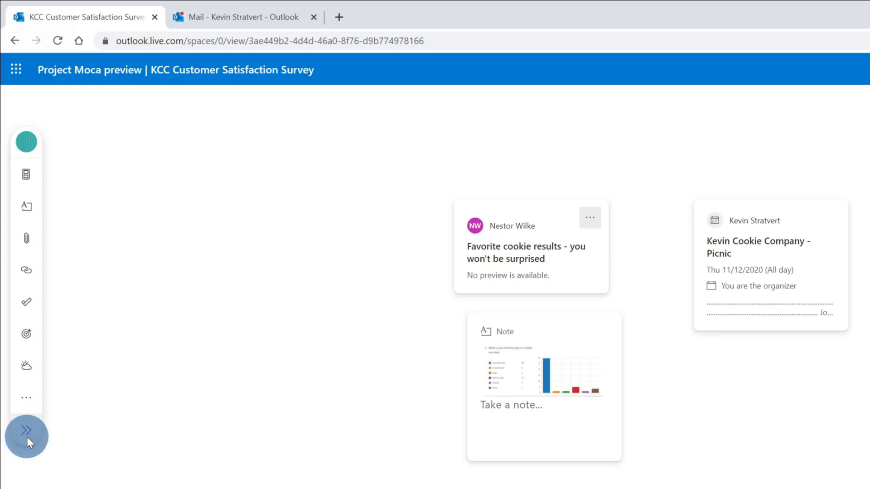
Step: Expand the left toolbar to show item names and start a new note on the canvas
click(26, 437)
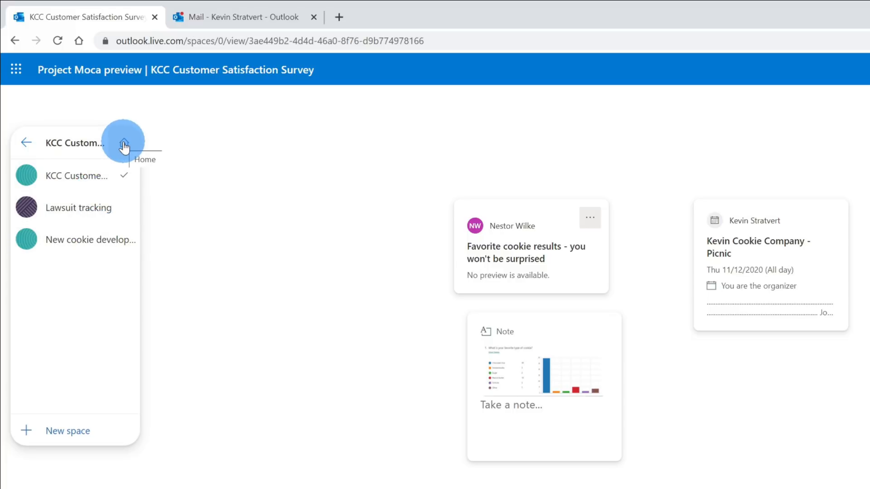
mouse_move(83, 400)
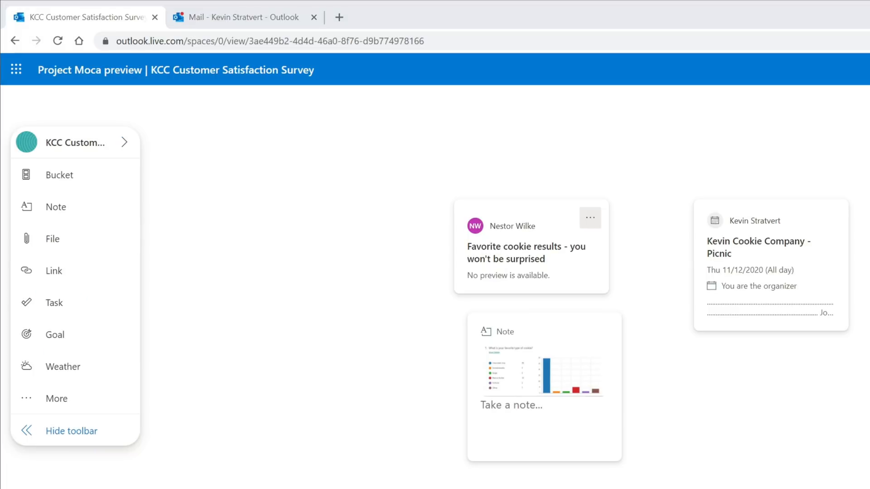
click(377, 441)
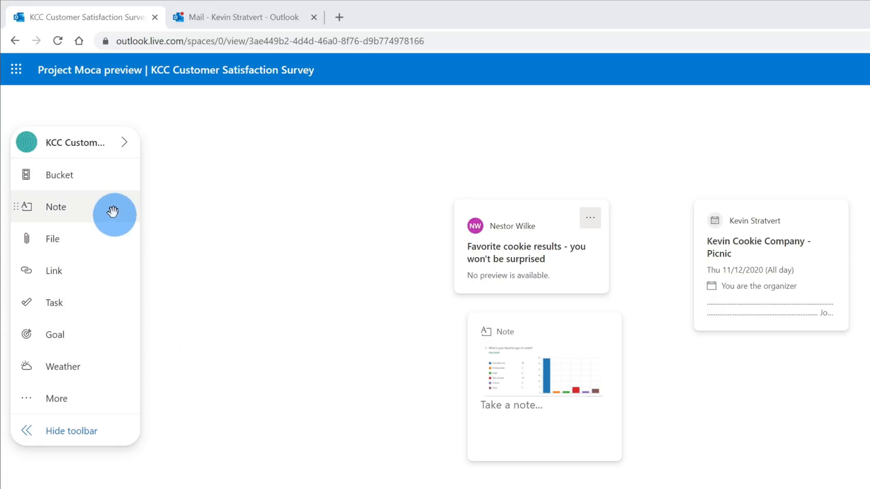
mouse_move(110, 206)
text(A test)
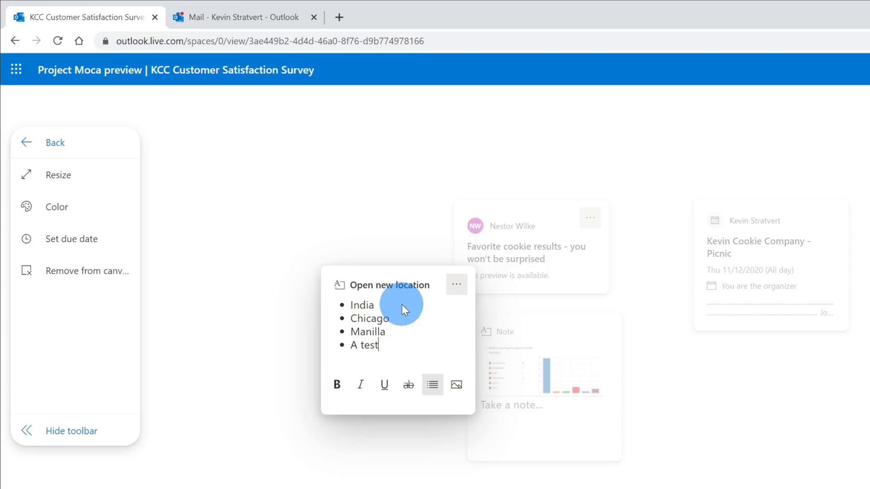
mouse_move(401, 322)
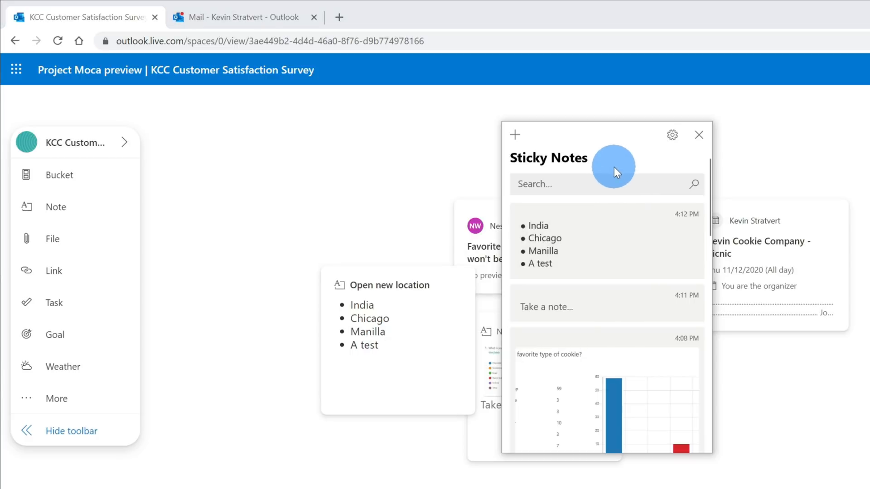
mouse_move(629, 422)
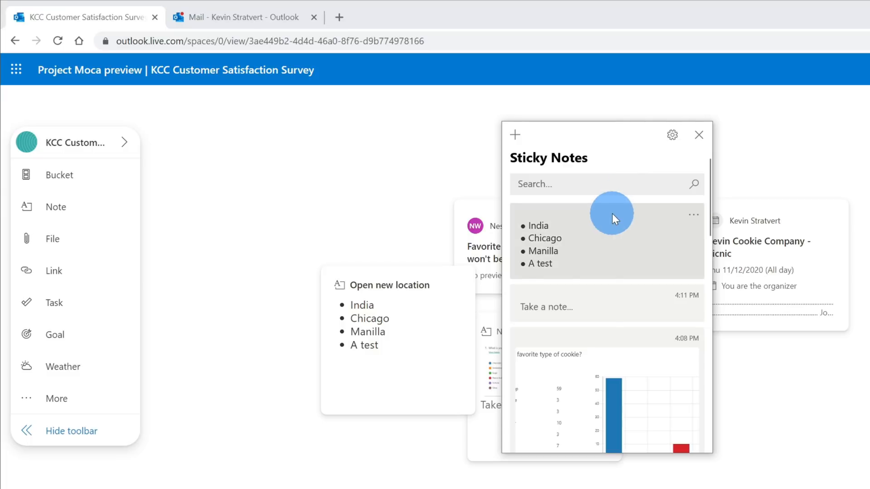
click(698, 135)
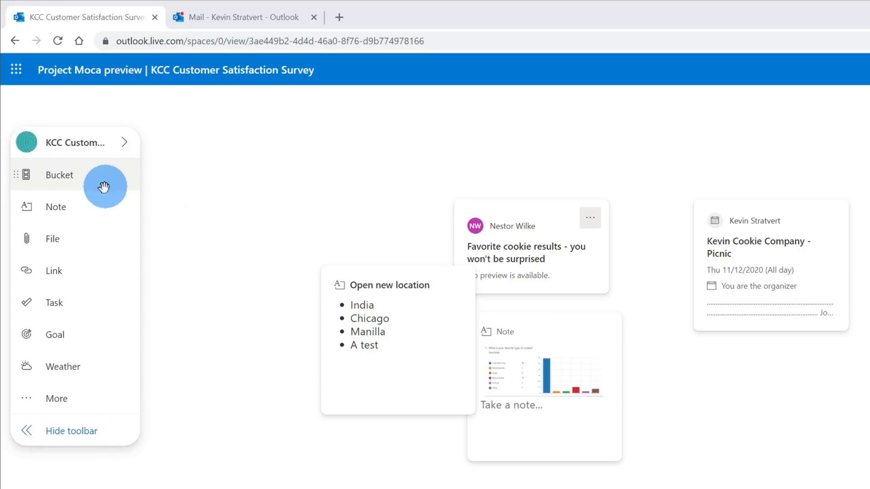
mouse_move(78, 400)
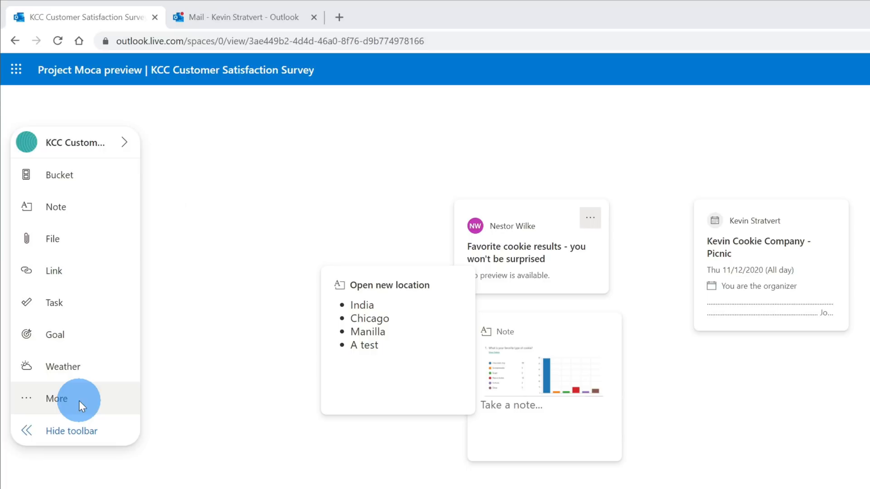
Step: Add an À Testa (Zonza, Corsica) location card and place it below the location note
click(55, 398)
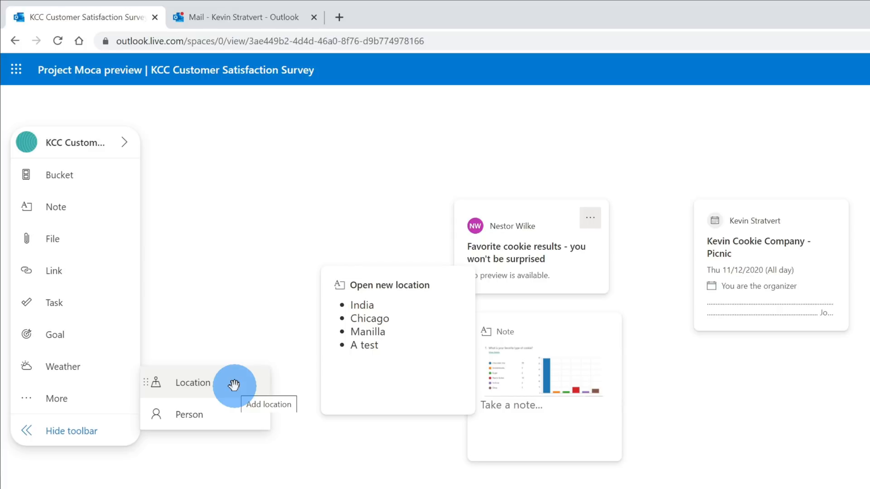
text(a test)
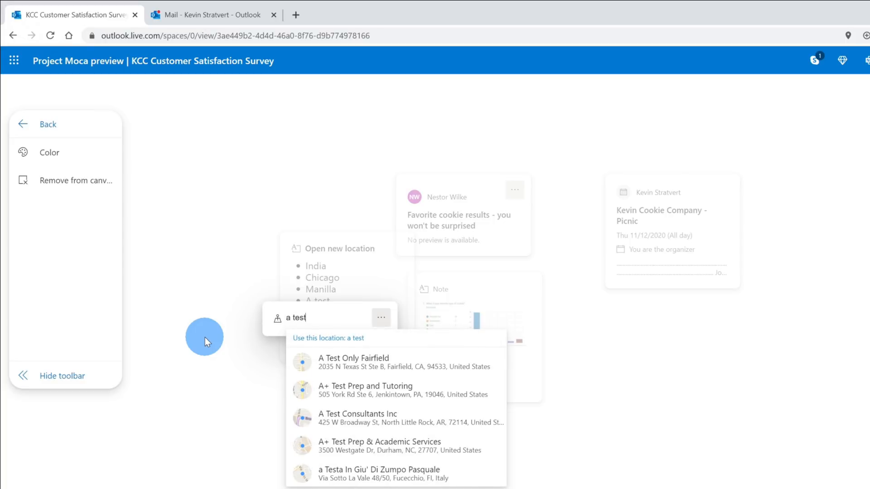
text(a)
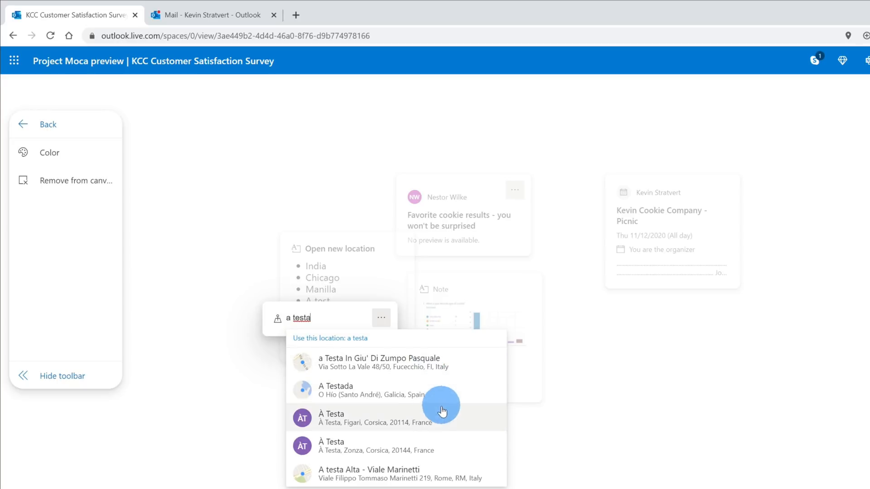
mouse_move(444, 447)
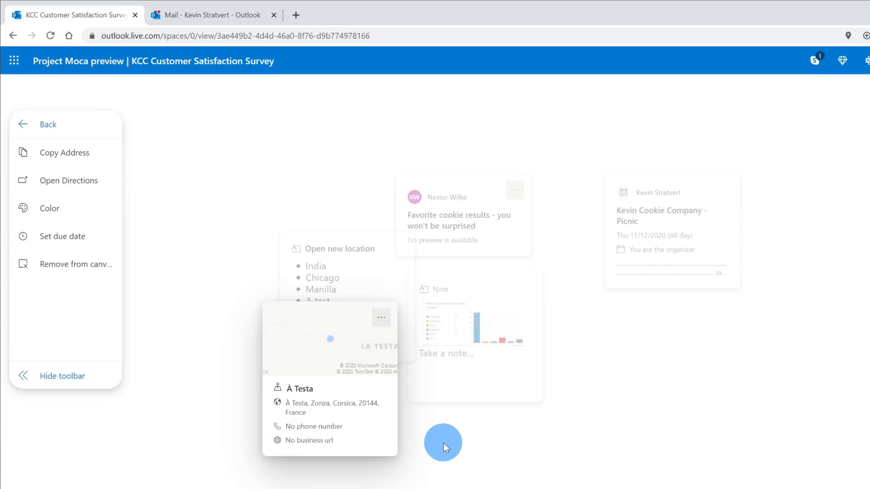
mouse_move(331, 352)
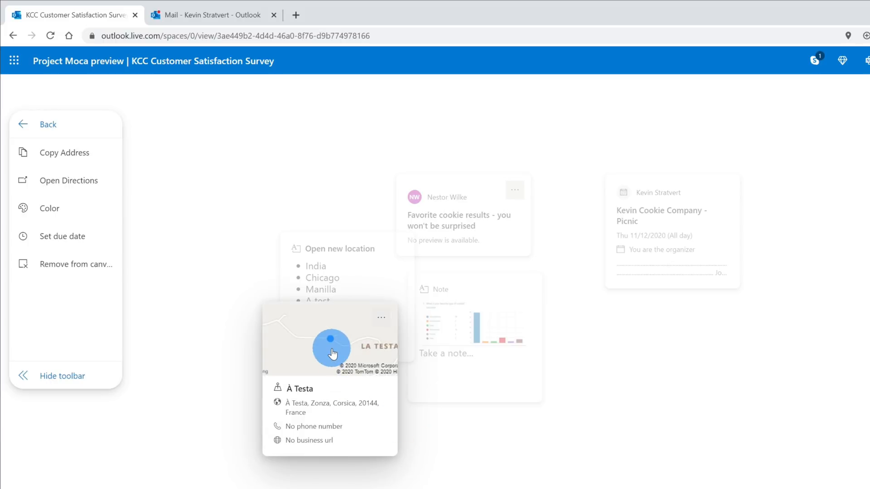
drag(331, 353, 354, 419)
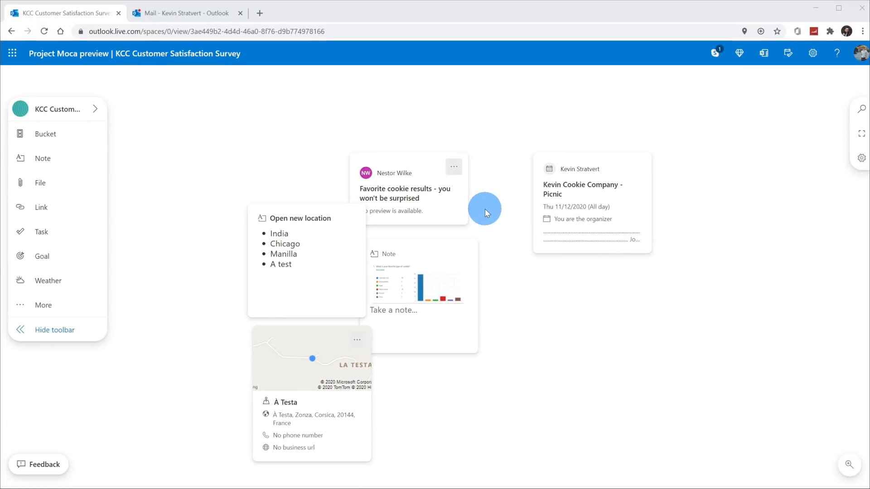
Step: Enlarge the survey results note and move it to the lower right of the canvas
drag(486, 209, 698, 226)
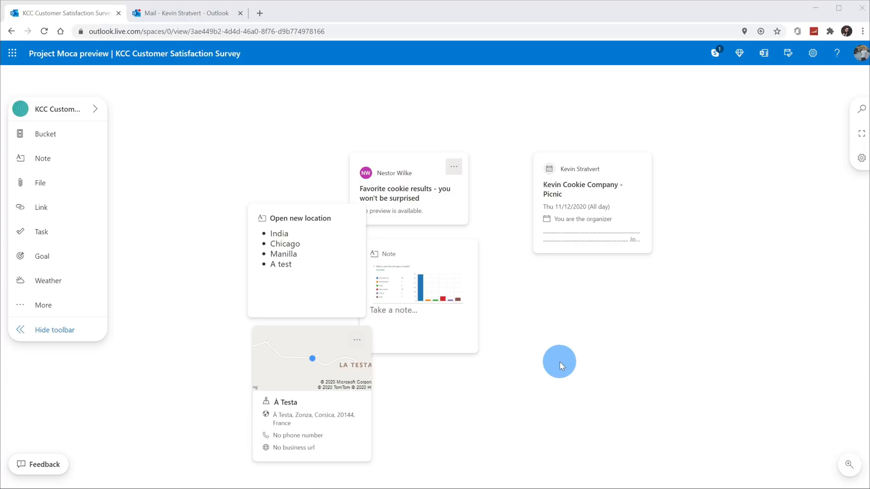
mouse_move(560, 348)
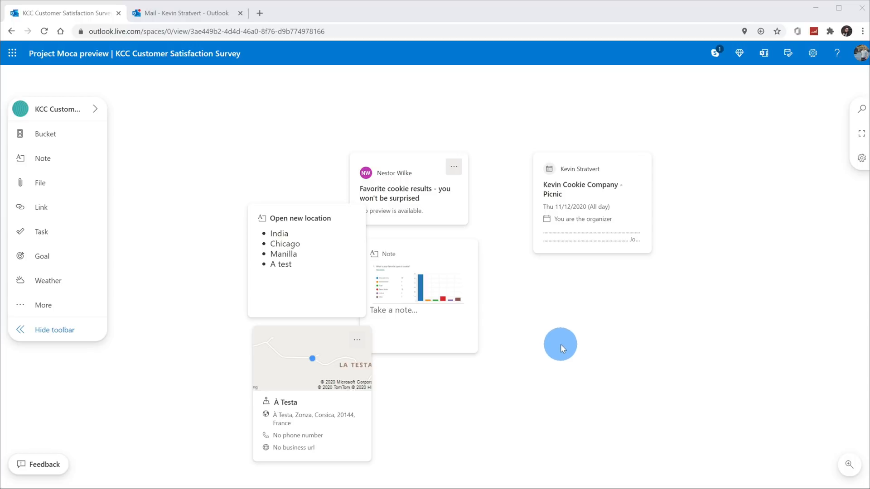
mouse_move(541, 280)
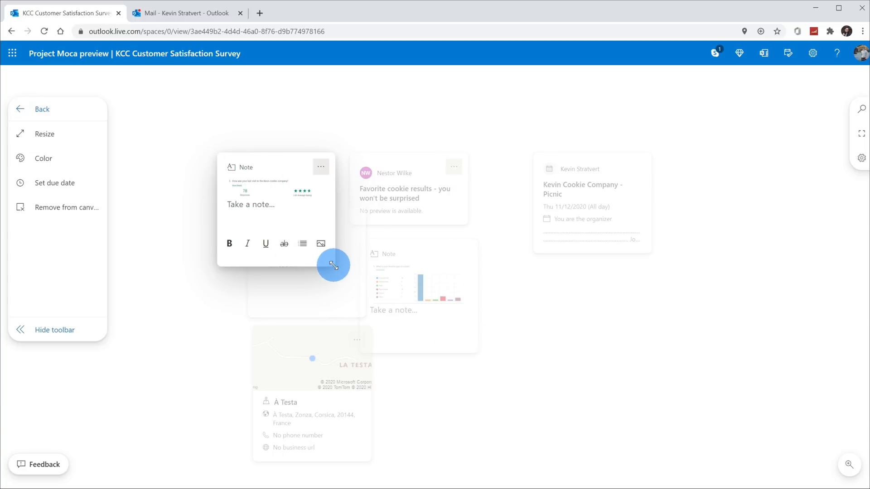
drag(333, 265, 366, 170)
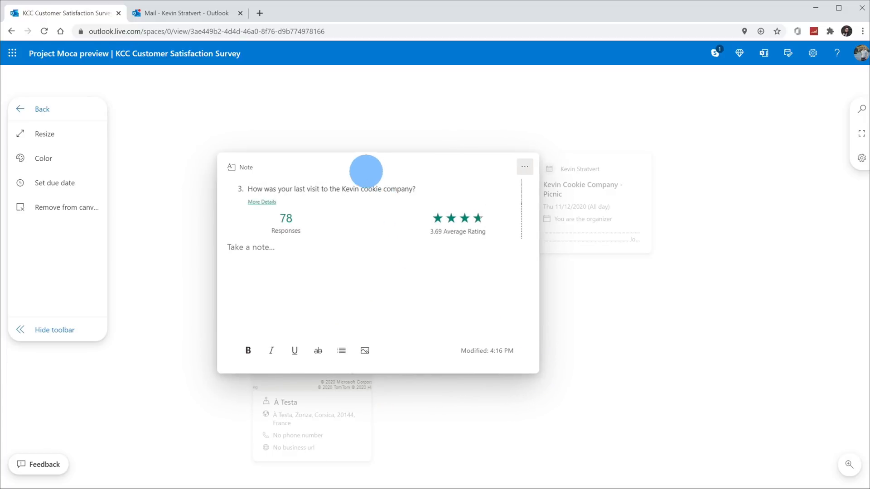
drag(365, 171, 601, 293)
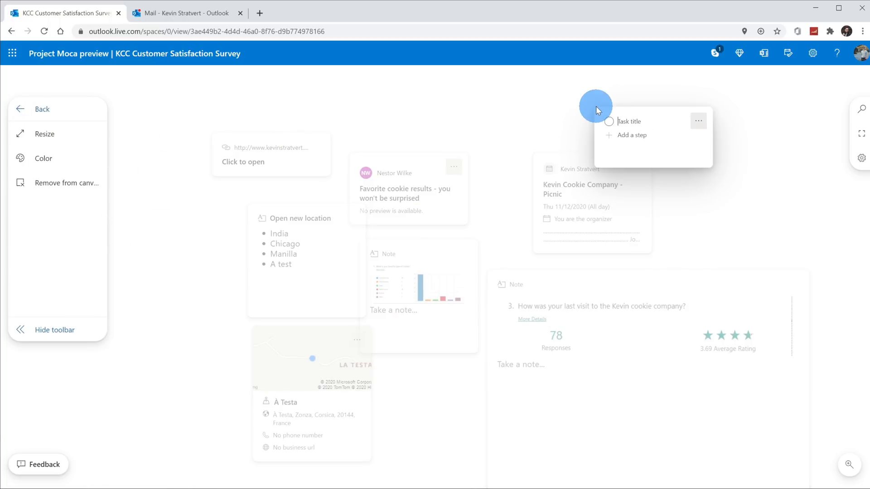
mouse_move(645, 137)
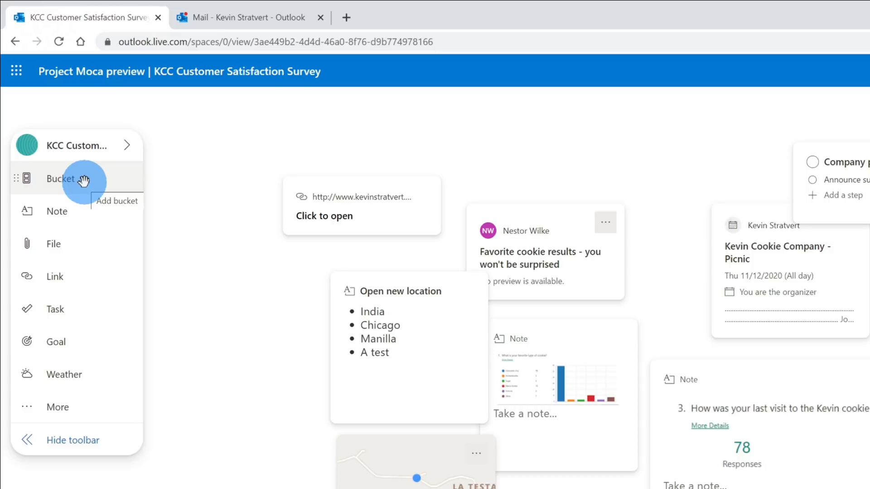
Step: Add a new bucket to the space for the Resources group
click(70, 178)
text(Resources)
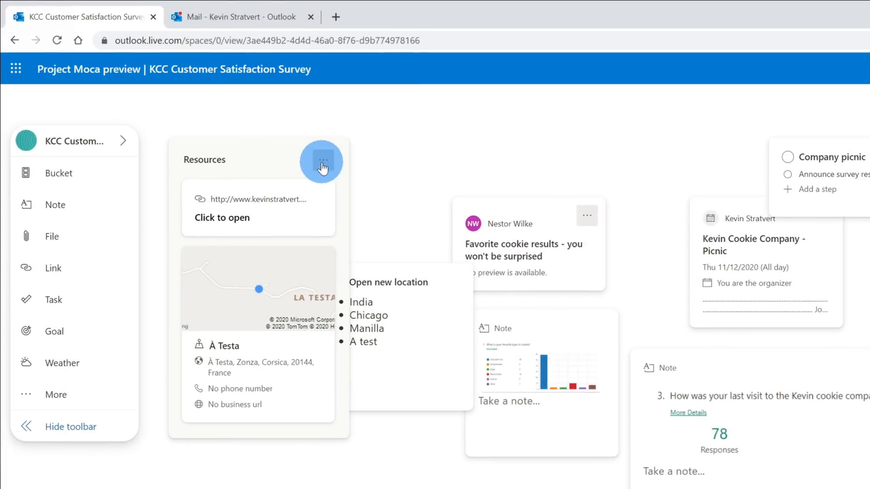
Step: Set the Resources bucket's colour to Green from its ... menu
click(322, 161)
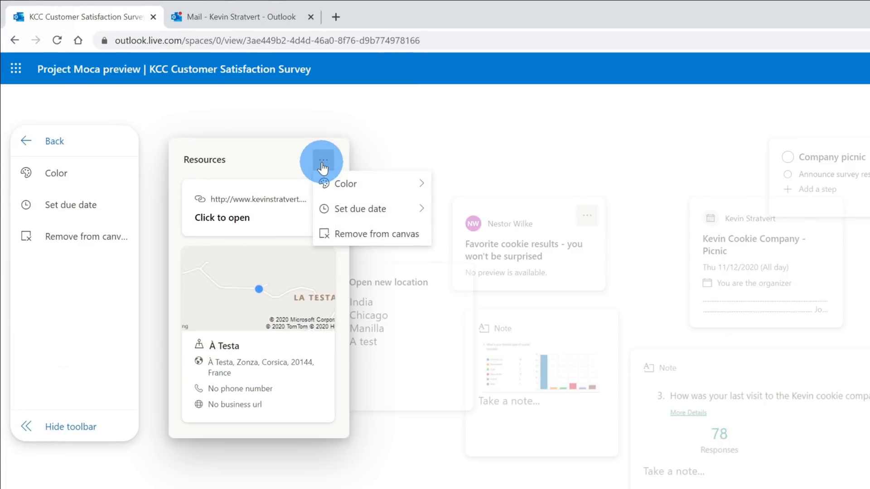
click(346, 184)
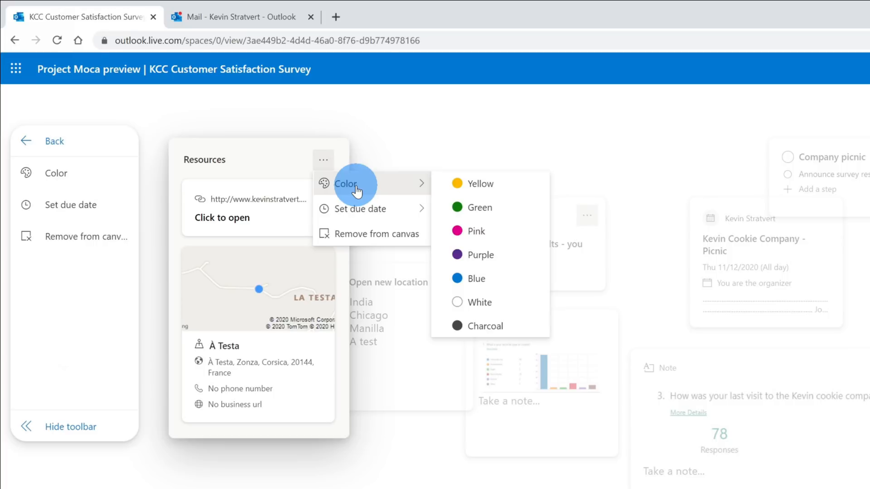
click(480, 207)
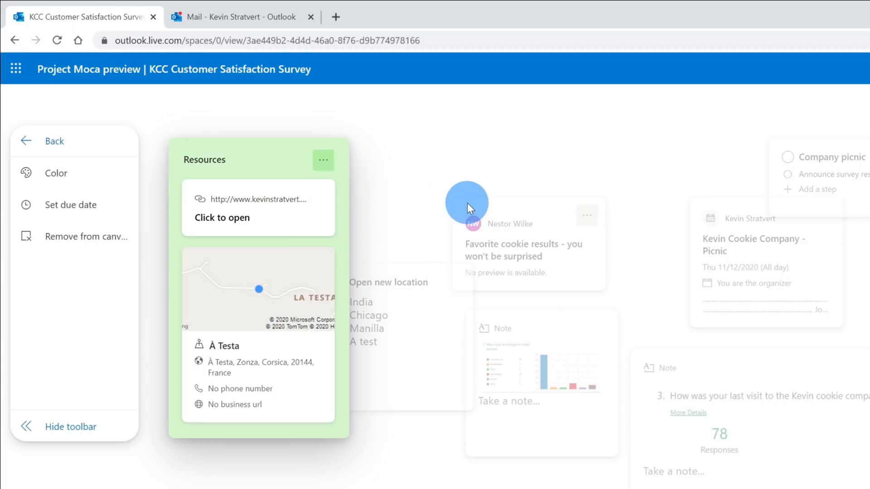
click(323, 160)
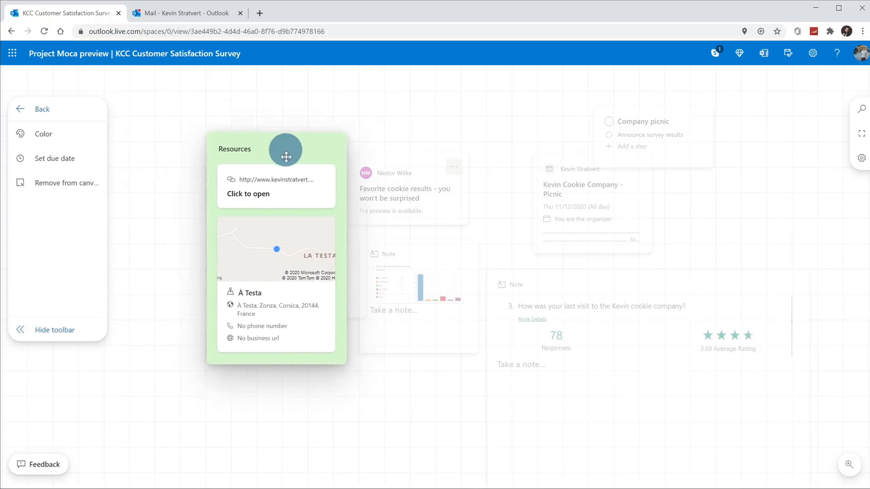
Step: Drag the green Resources bucket to the left and pan the canvas around the cards
drag(286, 150, 183, 118)
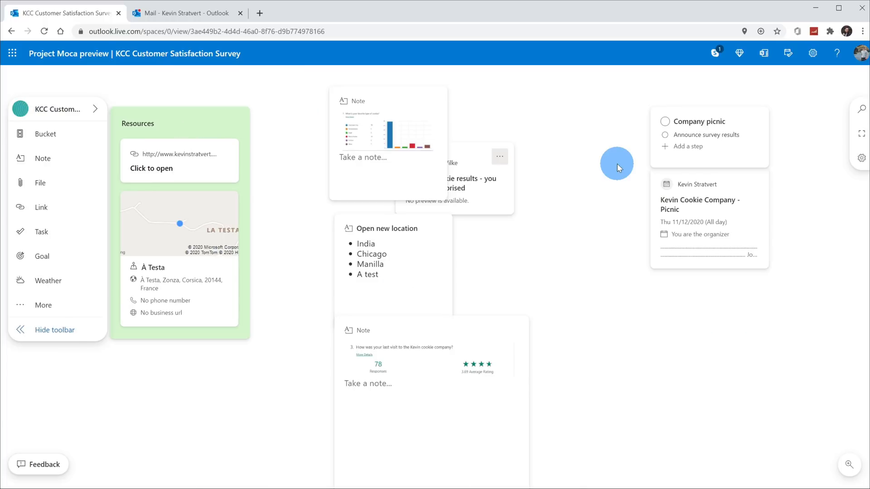
mouse_move(484, 266)
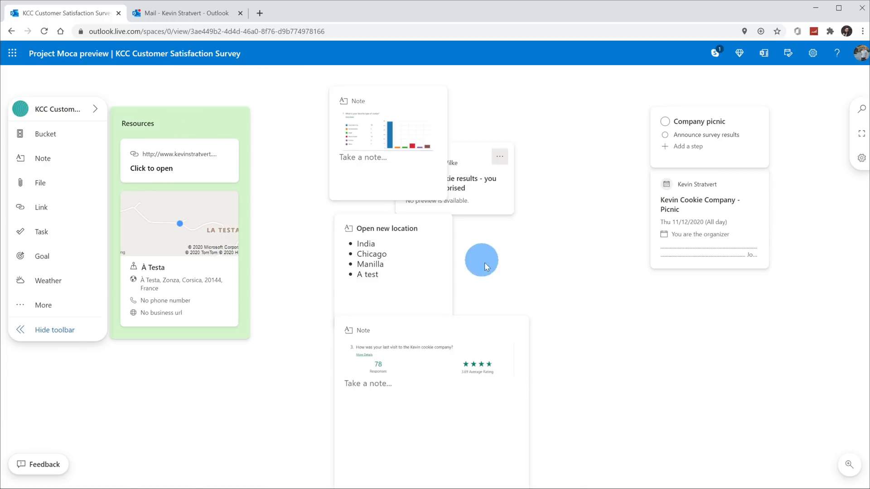
drag(481, 261, 552, 241)
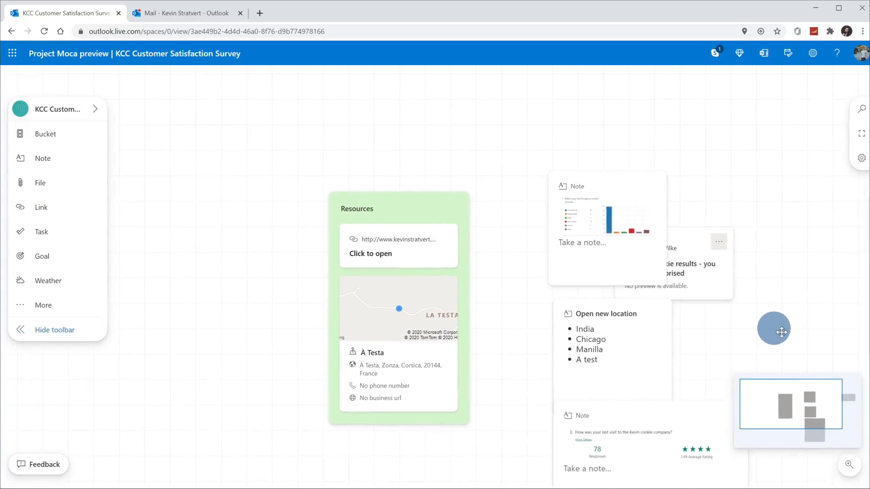
drag(773, 328, 366, 174)
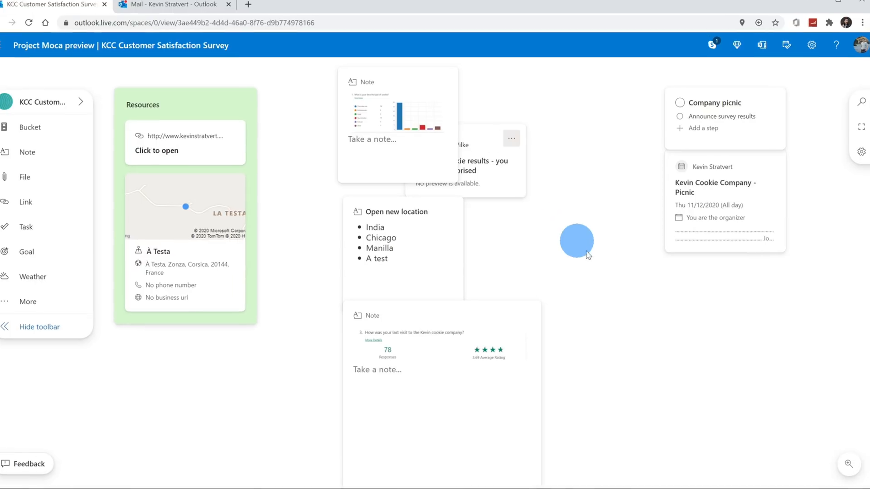
click(839, 457)
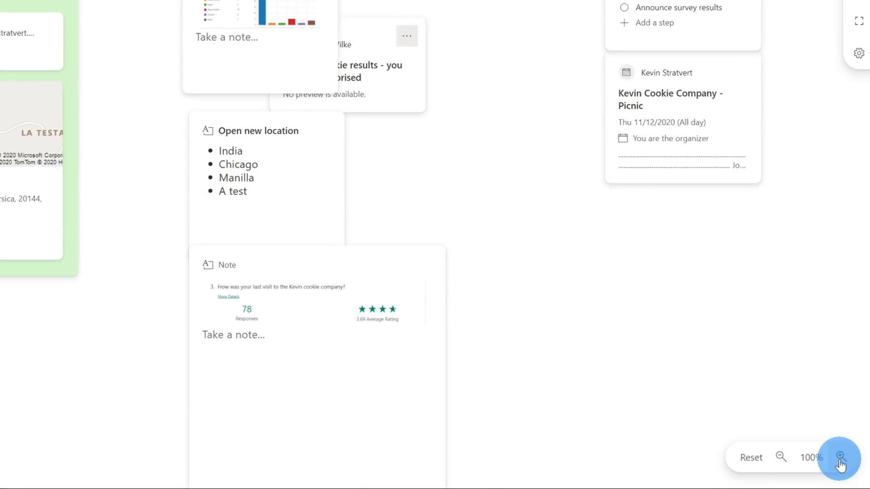
click(780, 457)
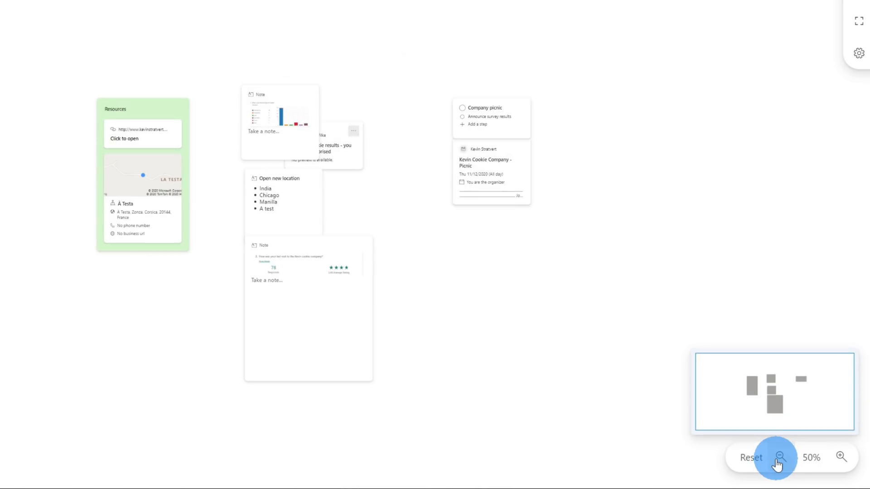
click(841, 457)
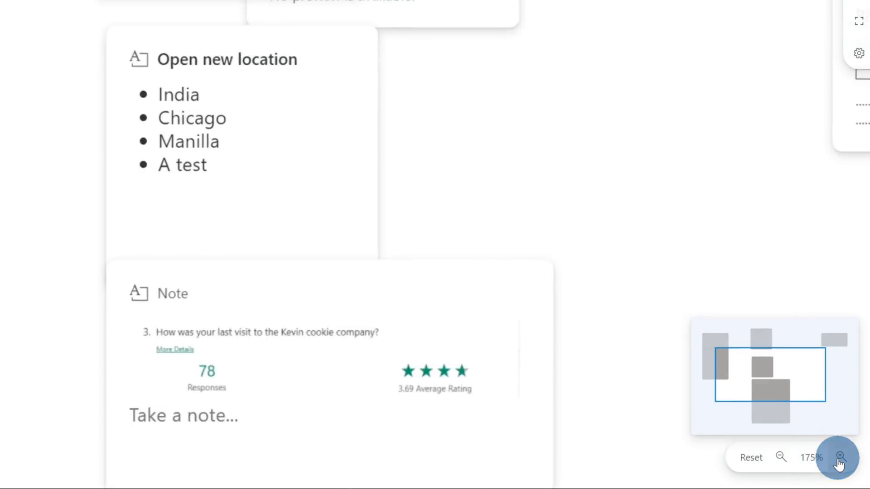
click(838, 456)
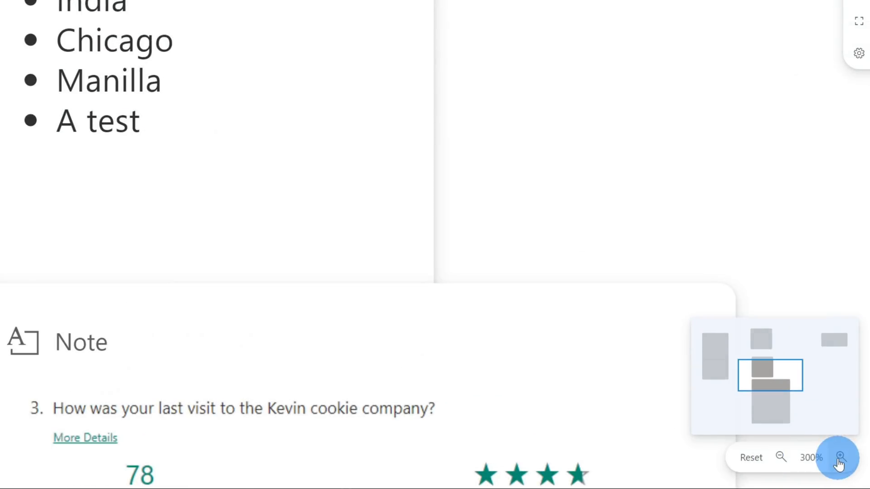
click(780, 457)
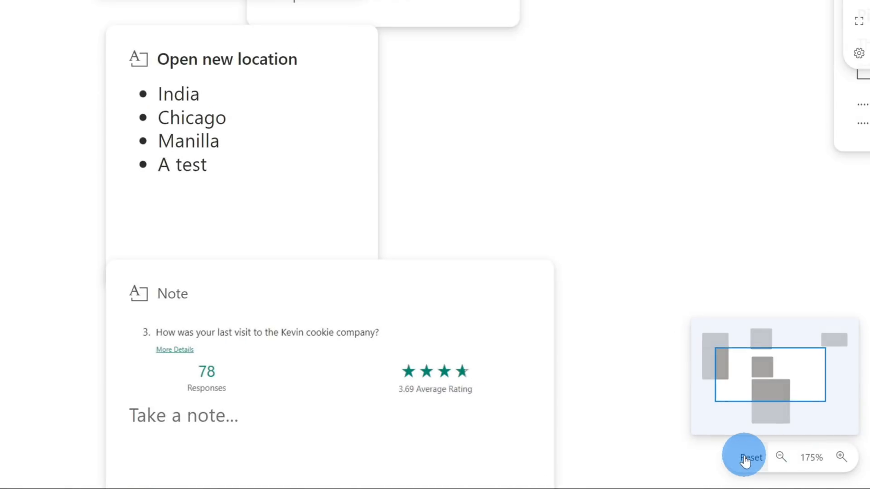